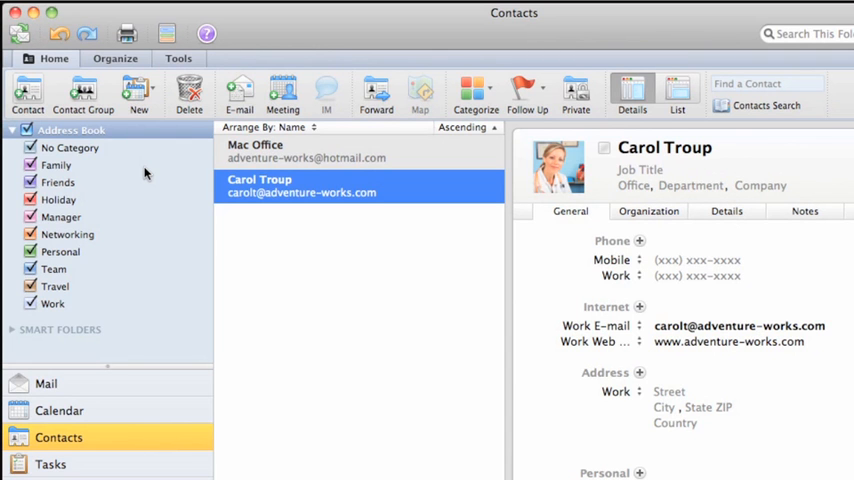
Step: Start a new blank e-mail message from the Mail view
left_click(46, 384)
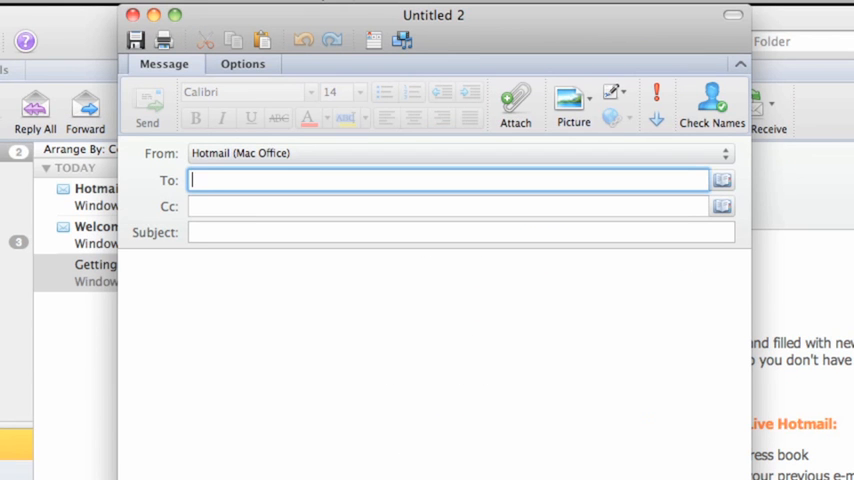
type("car")
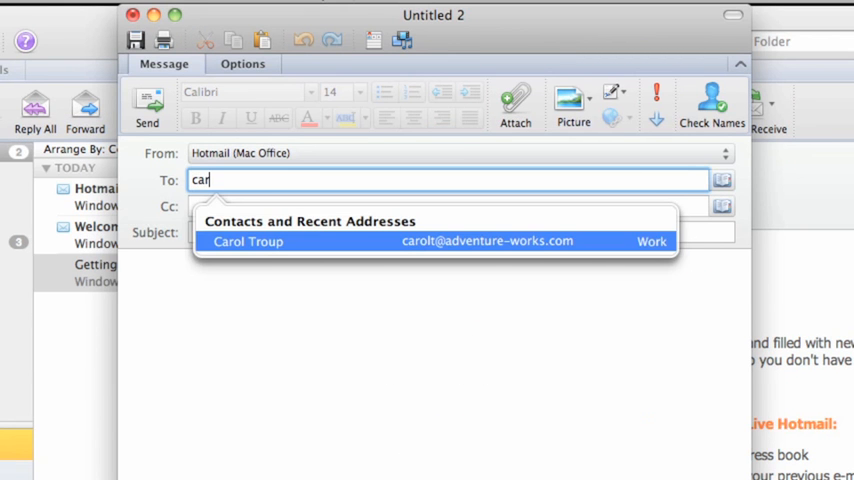
type("ol")
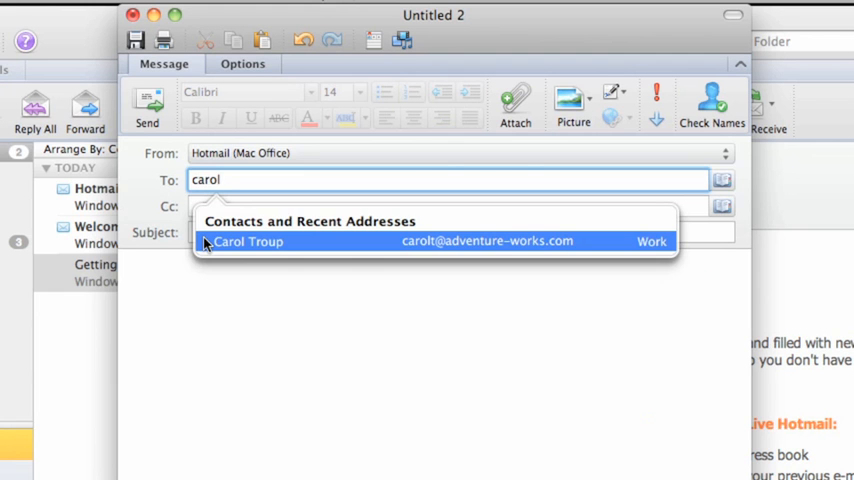
left_click(248, 240)
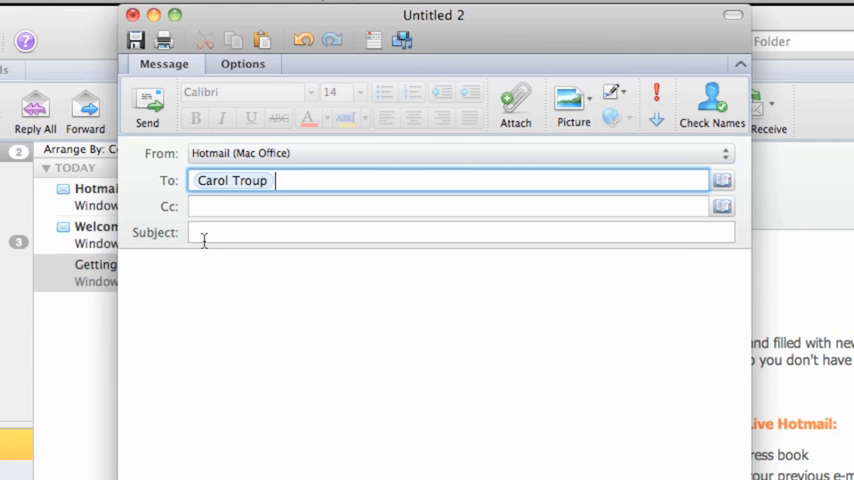
mouse_move(226, 204)
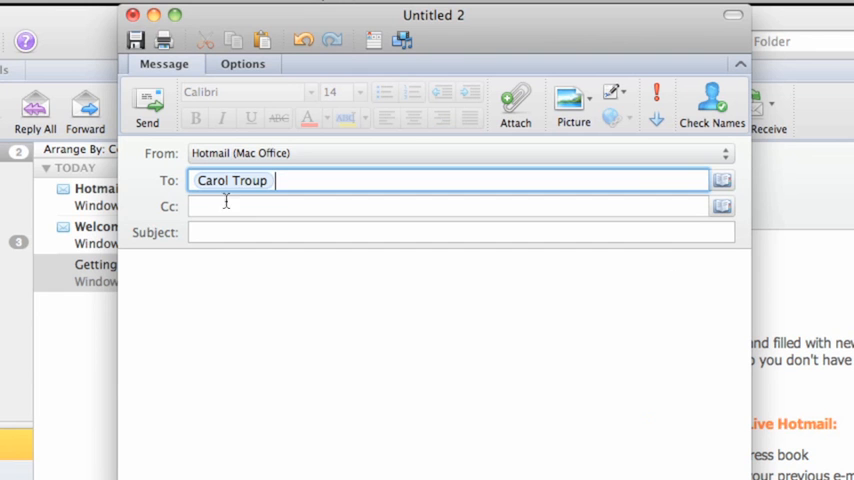
double_click(232, 180)
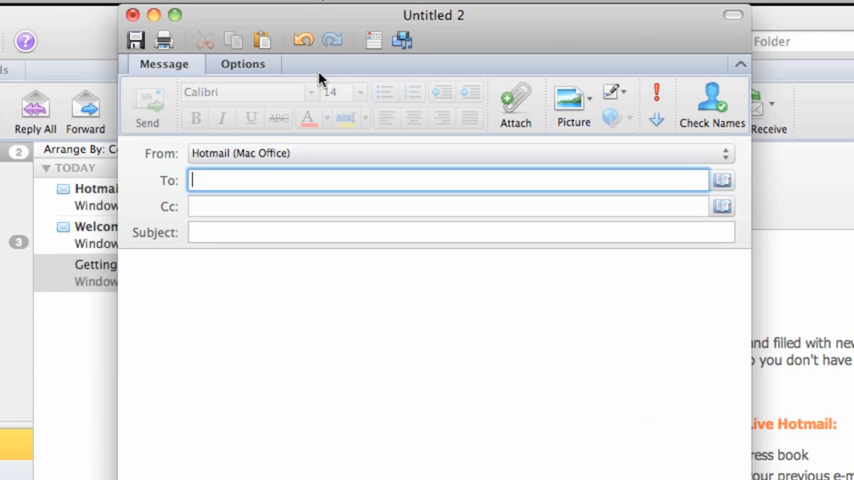
mouse_move(304, 40)
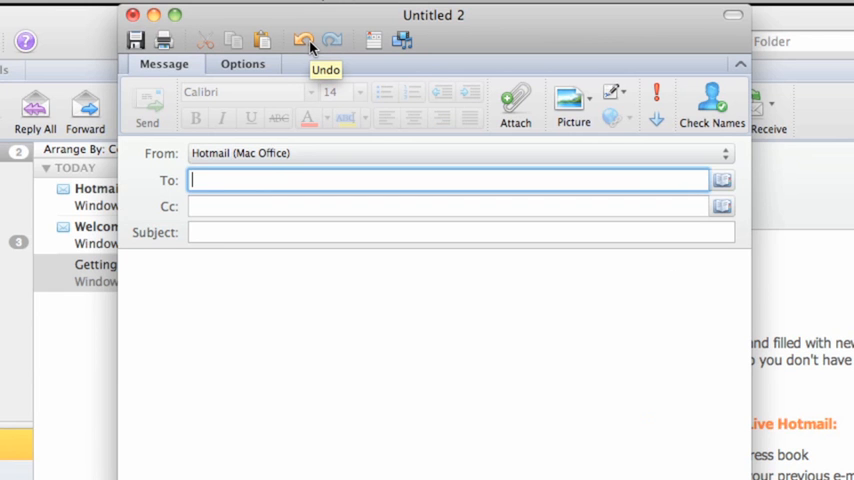
type("Carol Troup")
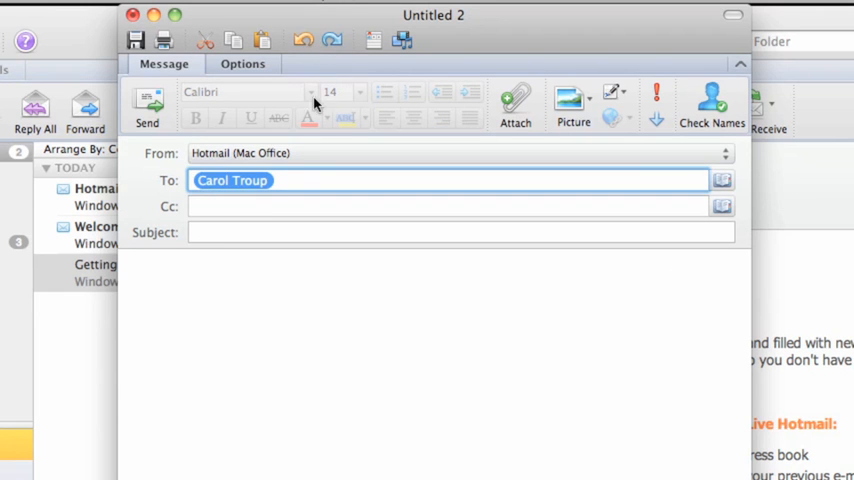
Step: Enter subject 'Discuss new store opening' and a body starting 'Hi' proposing Thursday
type("Discuss new store opening")
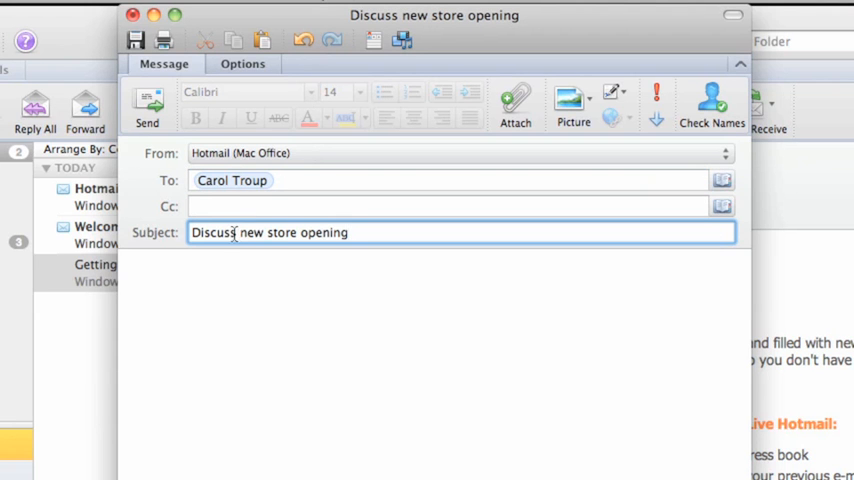
type("Hi Carol,")
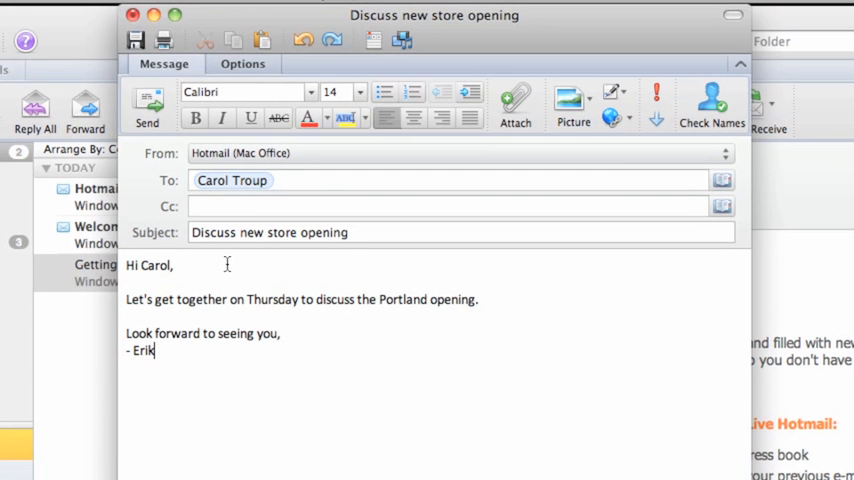
mouse_move(190, 148)
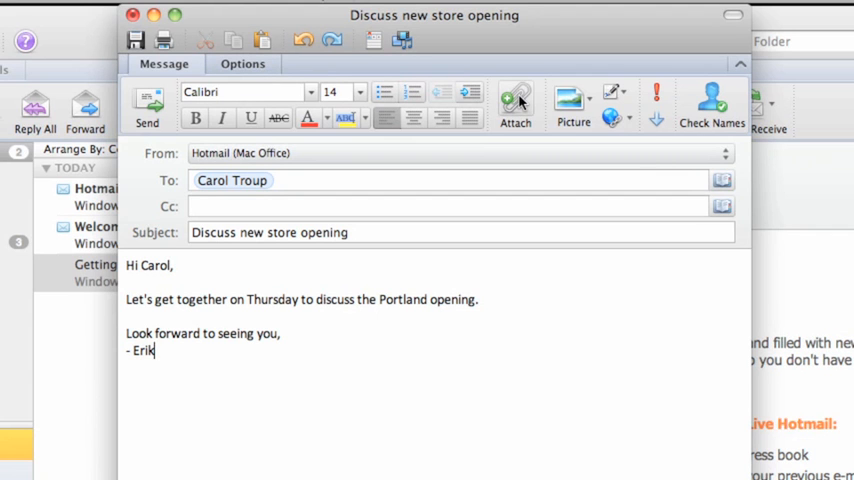
Step: Attach Agenda.docx (217.7 KB) from the Pictures folder to the message
left_click(516, 104)
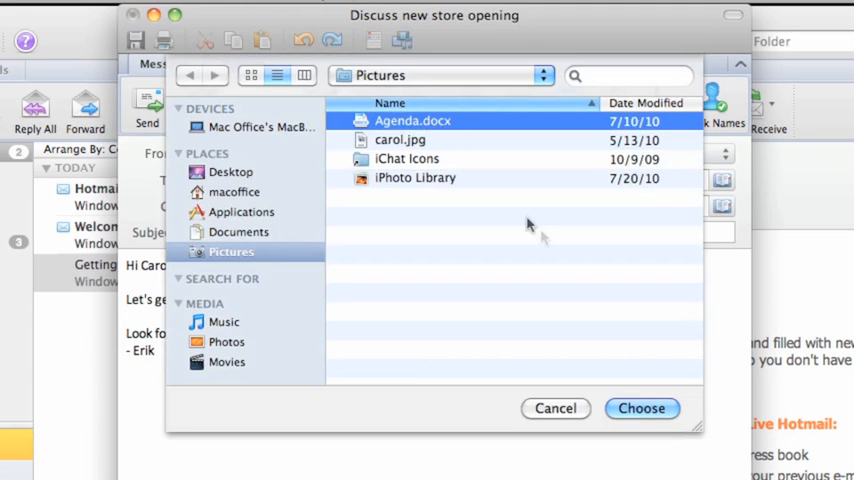
left_click(640, 408)
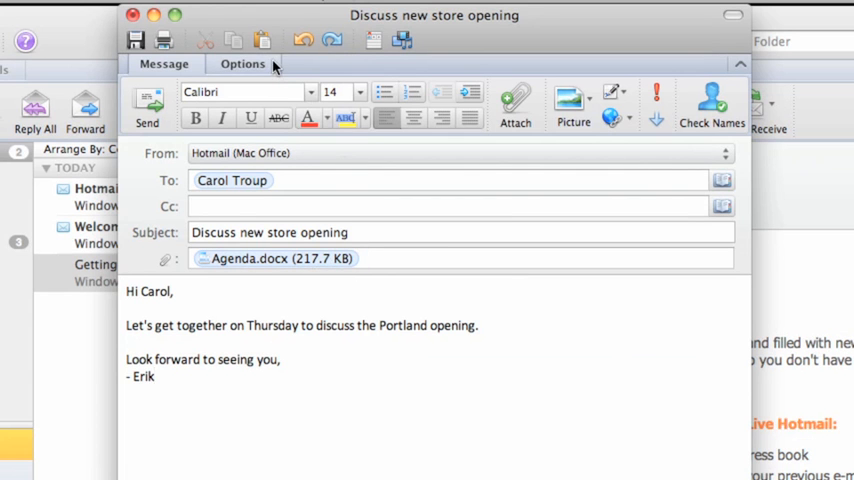
left_click(242, 64)
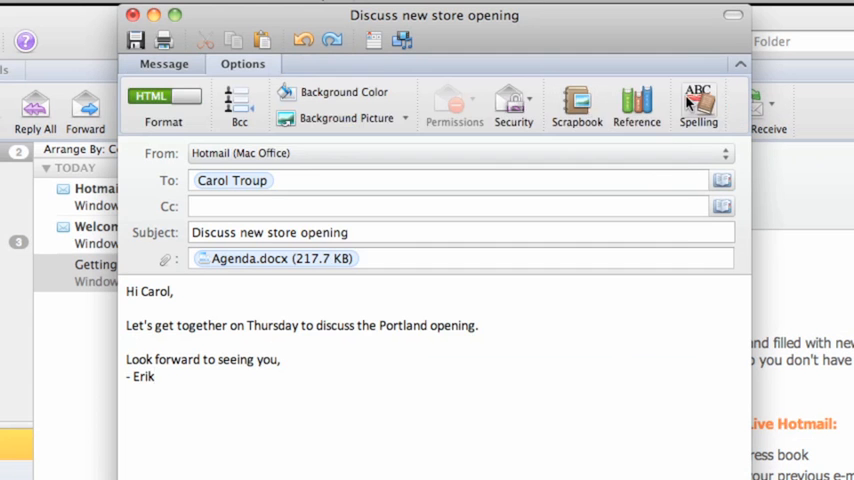
left_click(696, 104)
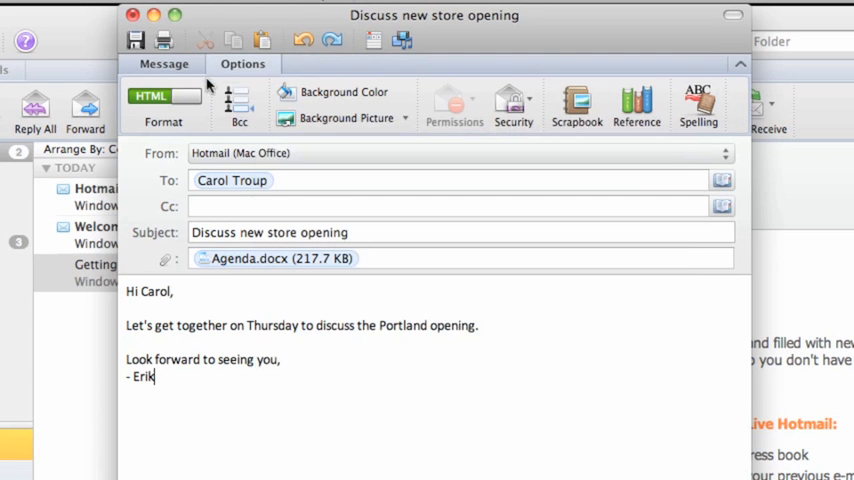
left_click(164, 64)
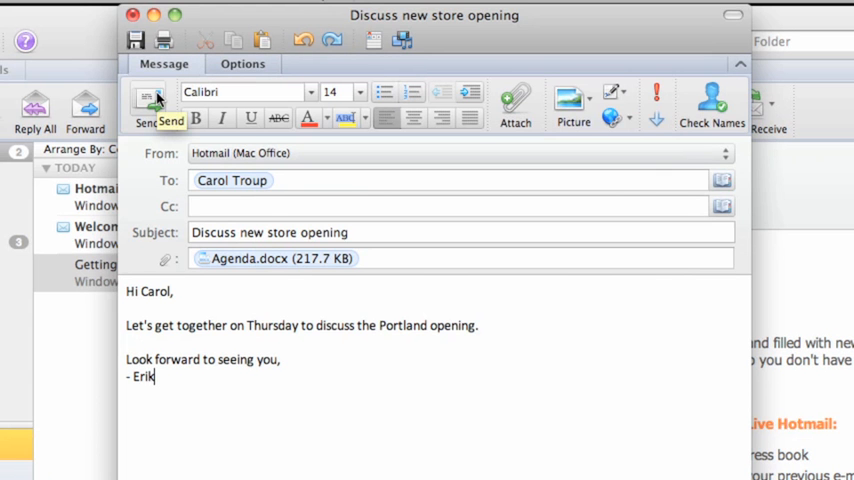
Step: Send the email, confirm its copy in Sent Items, and return to the Inbox
left_click(146, 104)
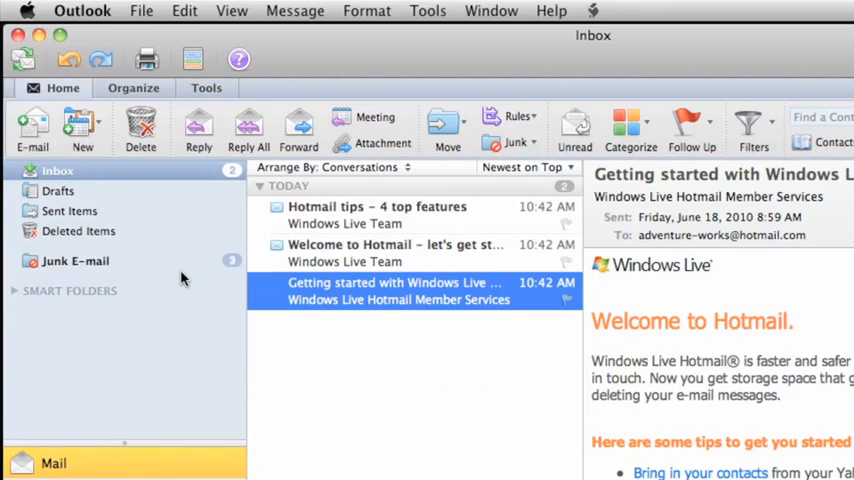
mouse_move(176, 276)
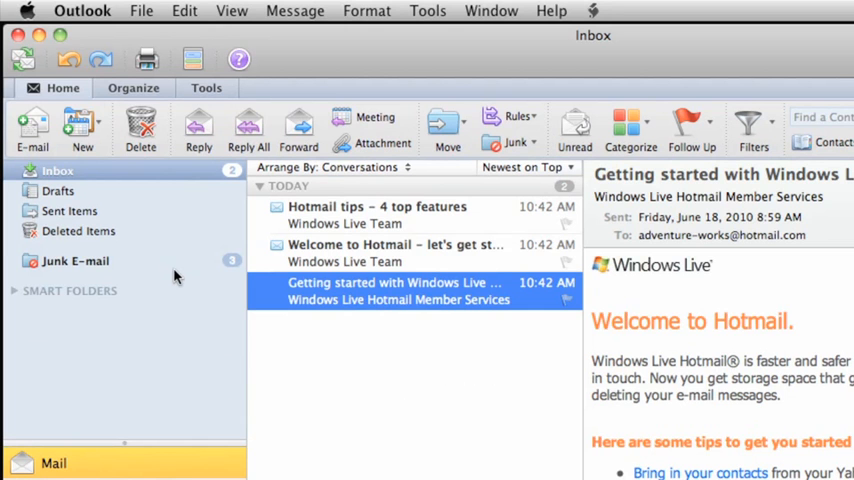
left_click(72, 210)
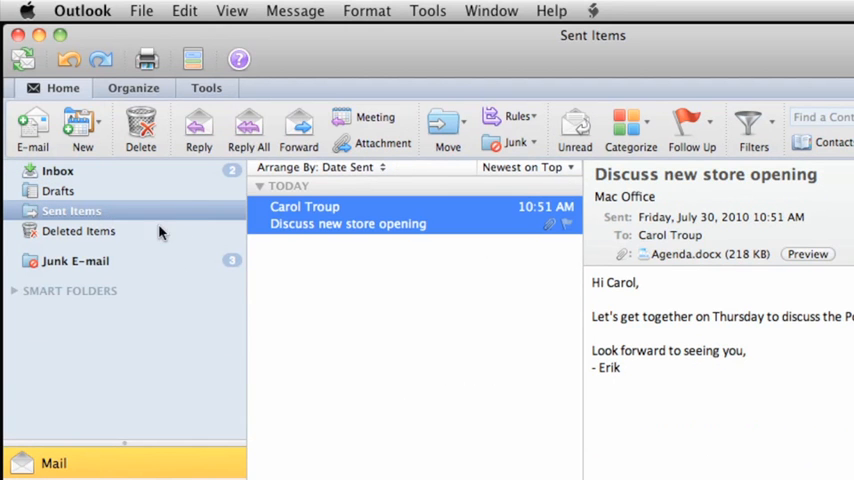
mouse_move(304, 252)
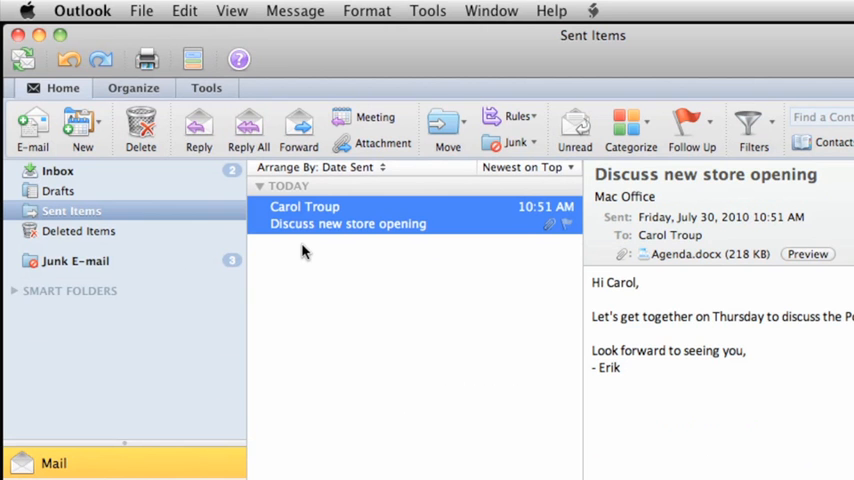
mouse_move(92, 180)
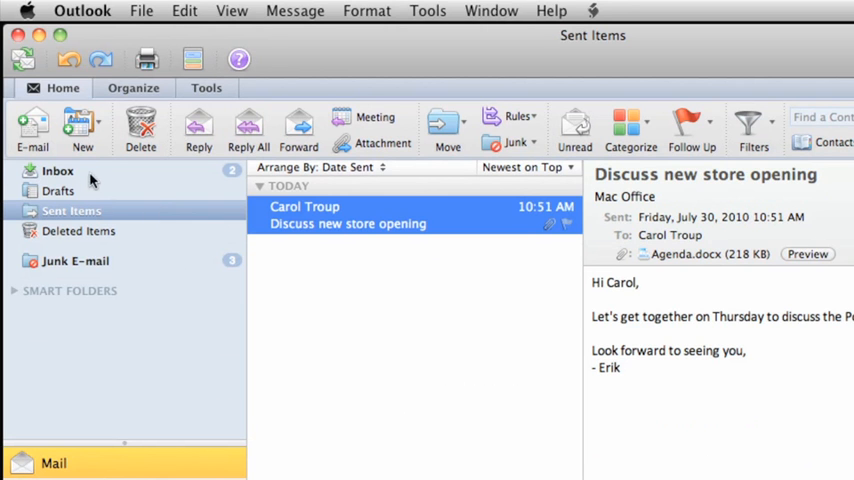
left_click(58, 170)
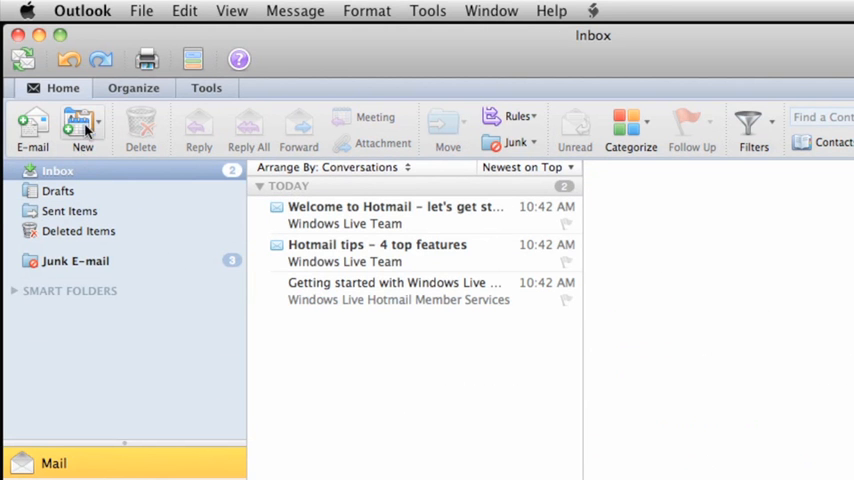
left_click(82, 12)
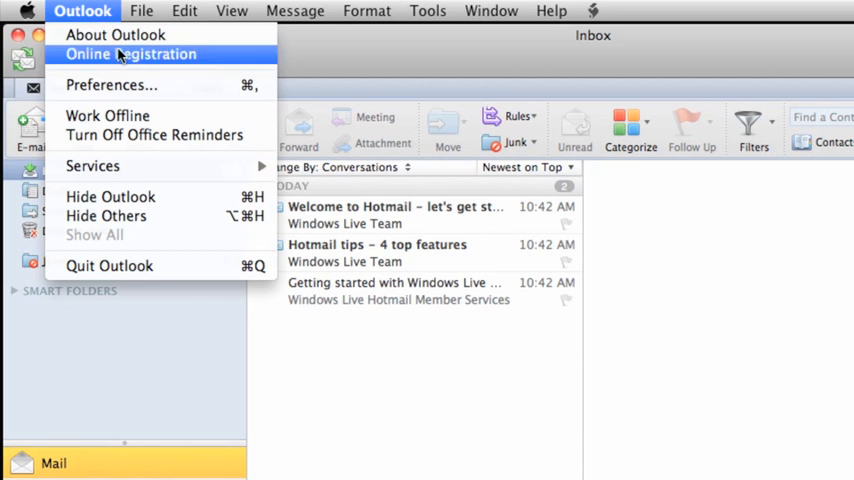
left_click(112, 84)
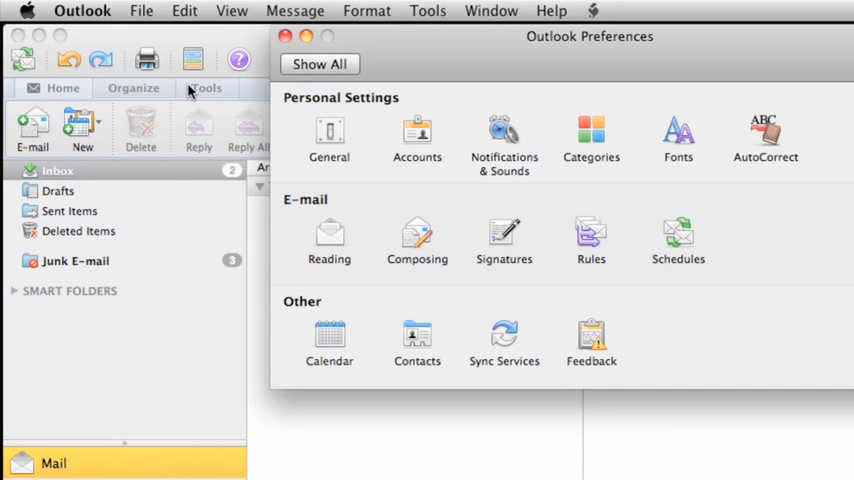
mouse_move(316, 258)
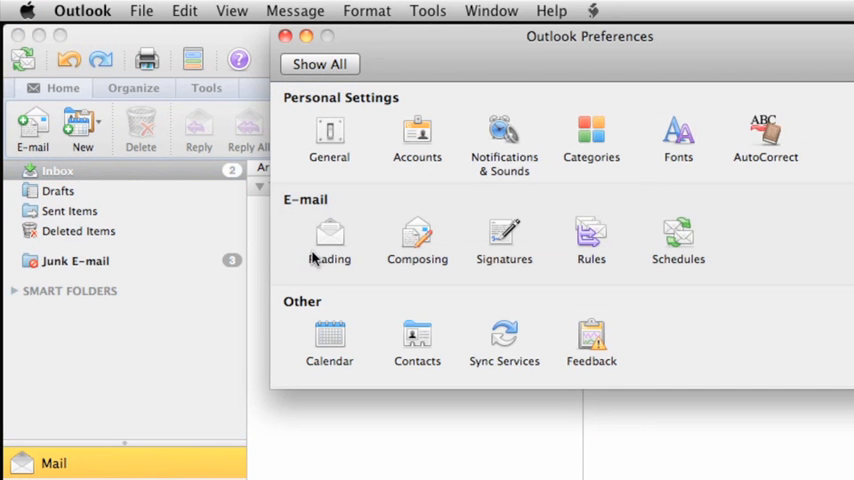
mouse_move(376, 144)
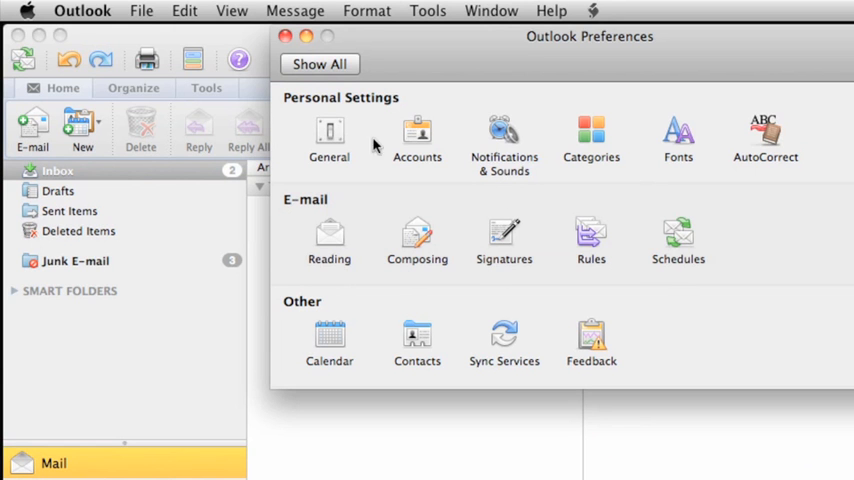
left_click(286, 36)
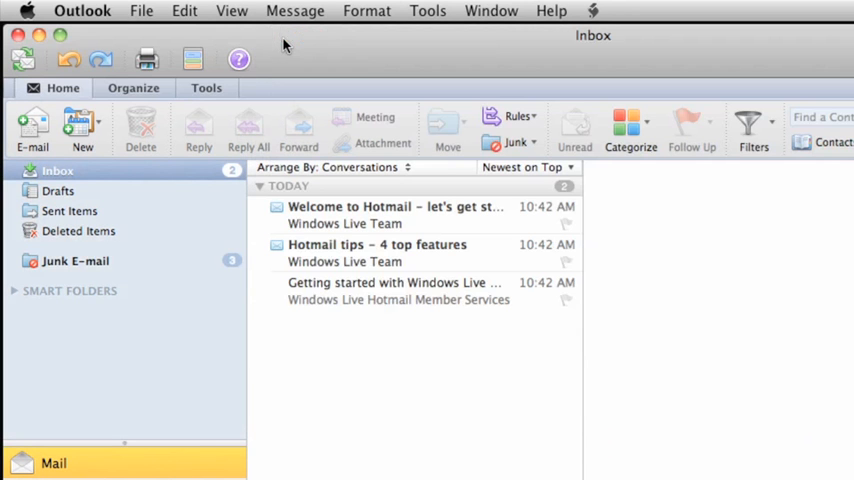